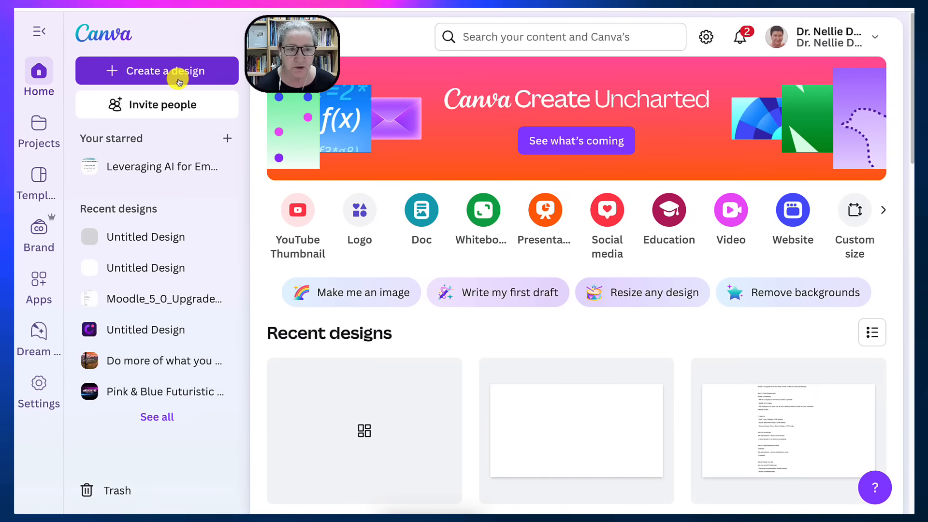
# - Start creating a new design from the Canva home page
pyautogui.click(157, 71)
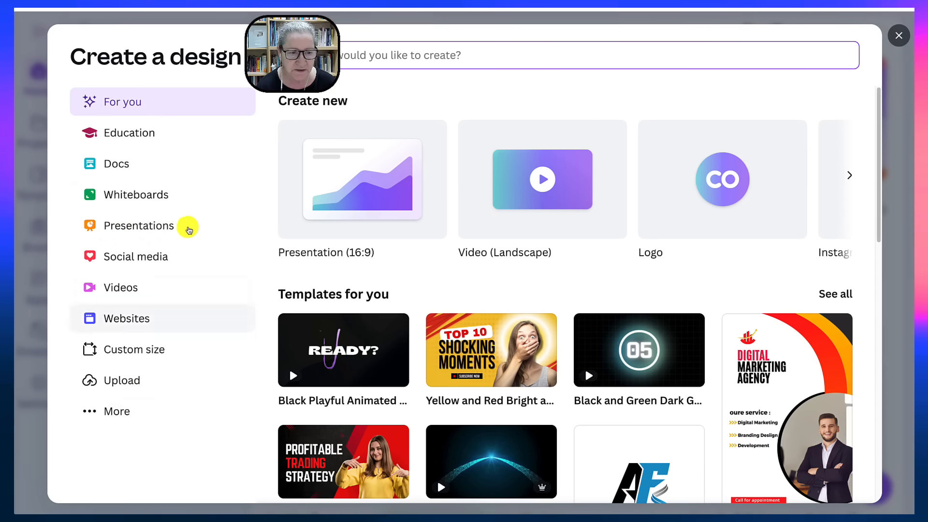
# - Show the Presentations design options and browse down through the presentation templates
pyautogui.click(138, 225)
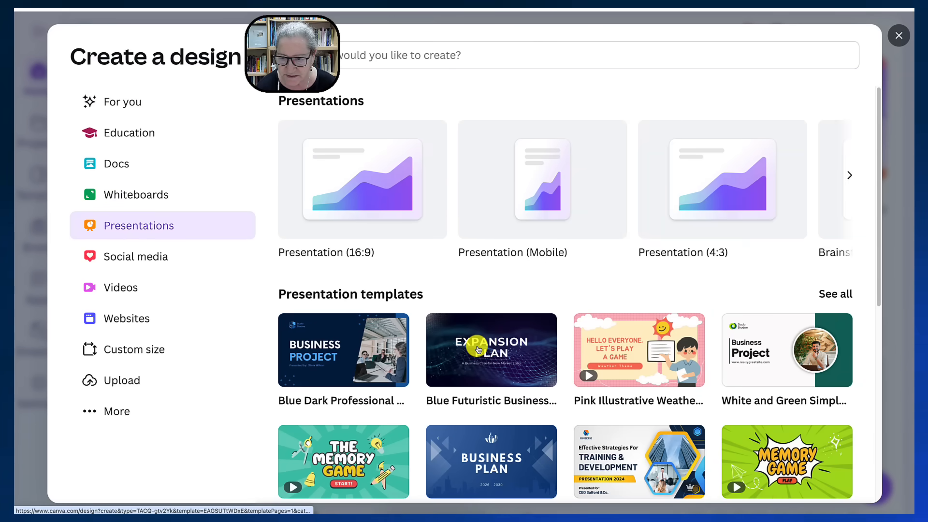
pyautogui.scroll(-3)
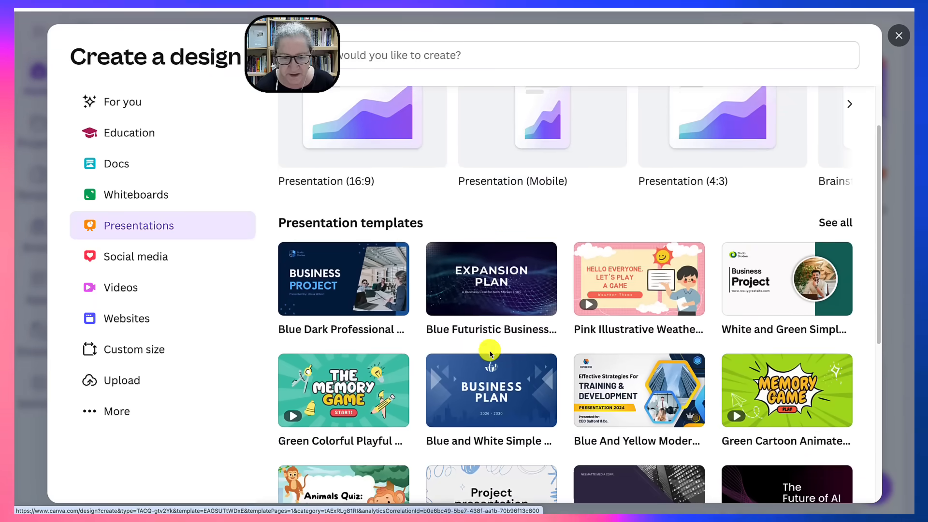
pyautogui.scroll(-3)
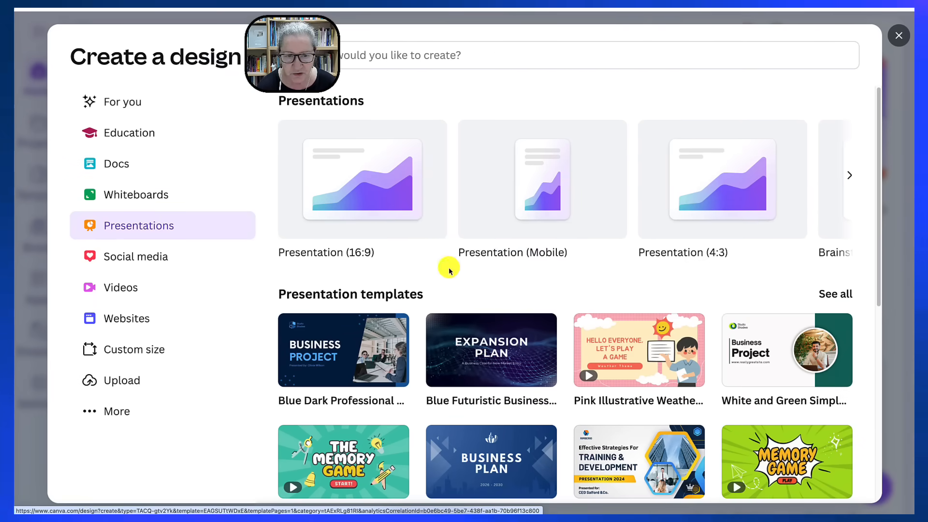
pyautogui.scroll(-3)
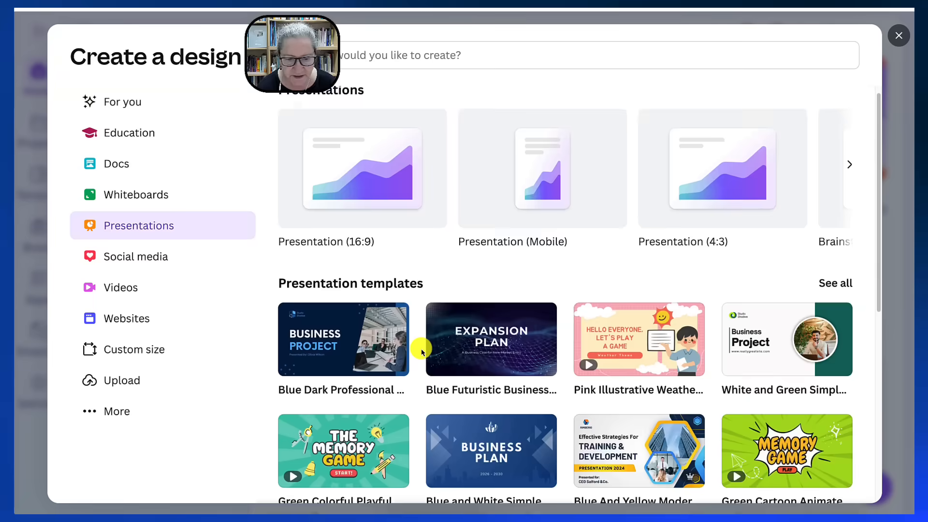
pyautogui.scroll(-3)
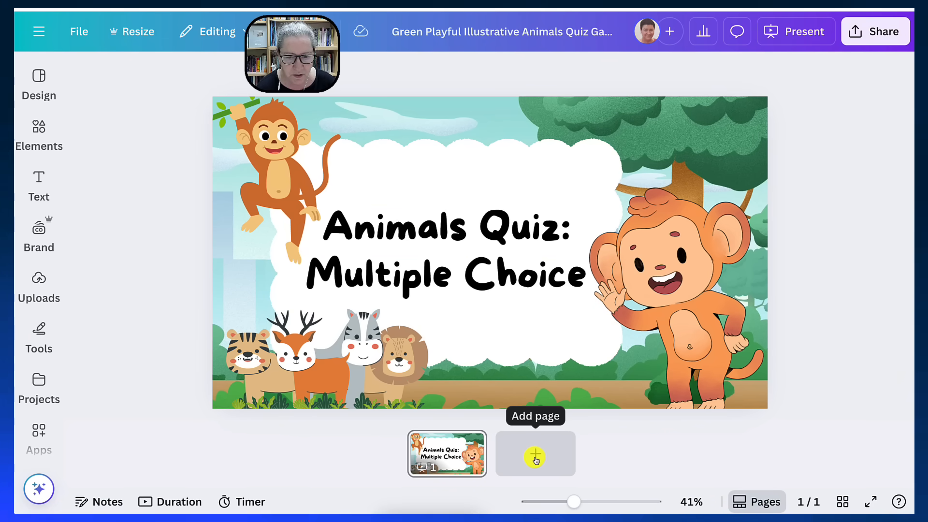
# - Open the green Animals Quiz: Multiple Choice template in the editor
pyautogui.click(38, 128)
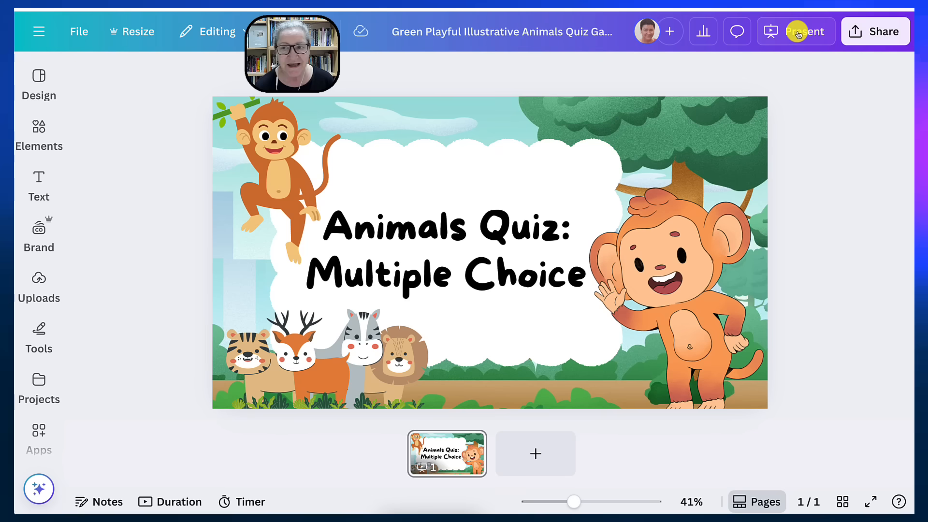
# - Choose Present and record for the quiz and enter the recording studio
pyautogui.click(795, 31)
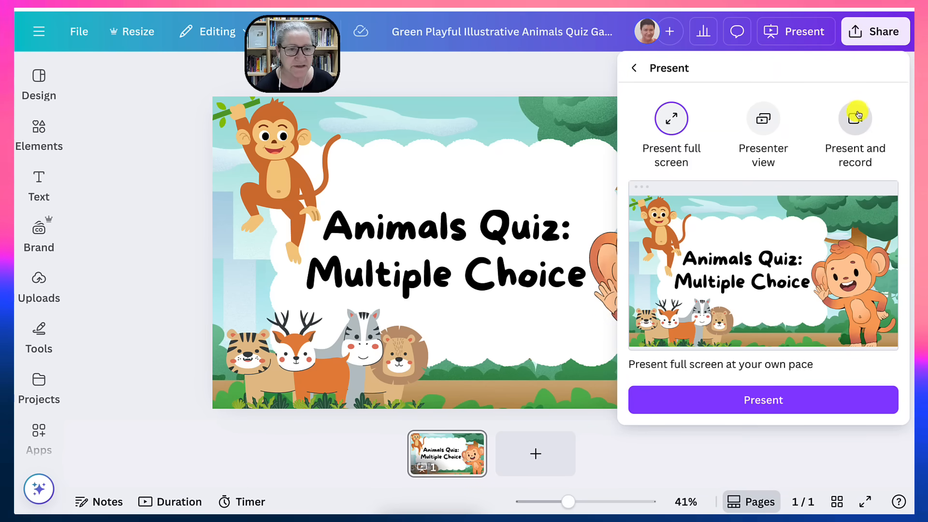
pyautogui.click(854, 118)
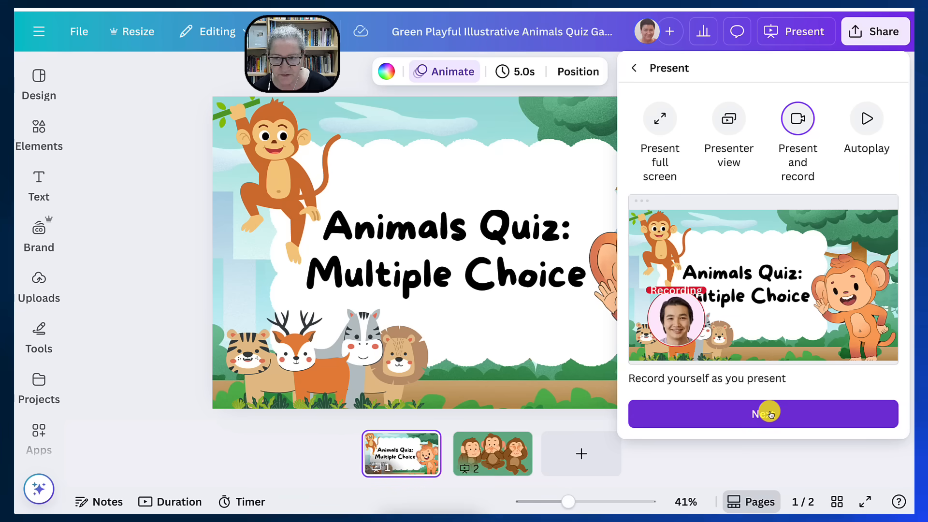
pyautogui.click(762, 413)
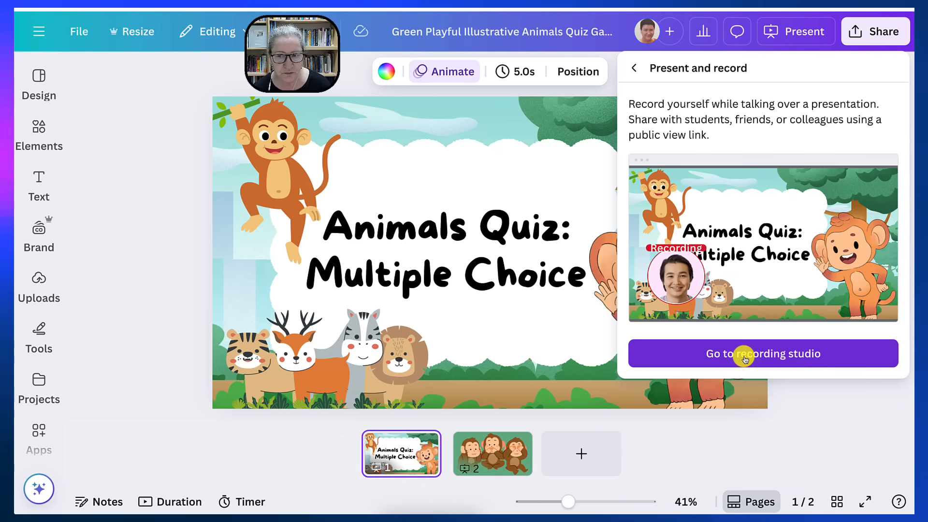
pyautogui.click(762, 354)
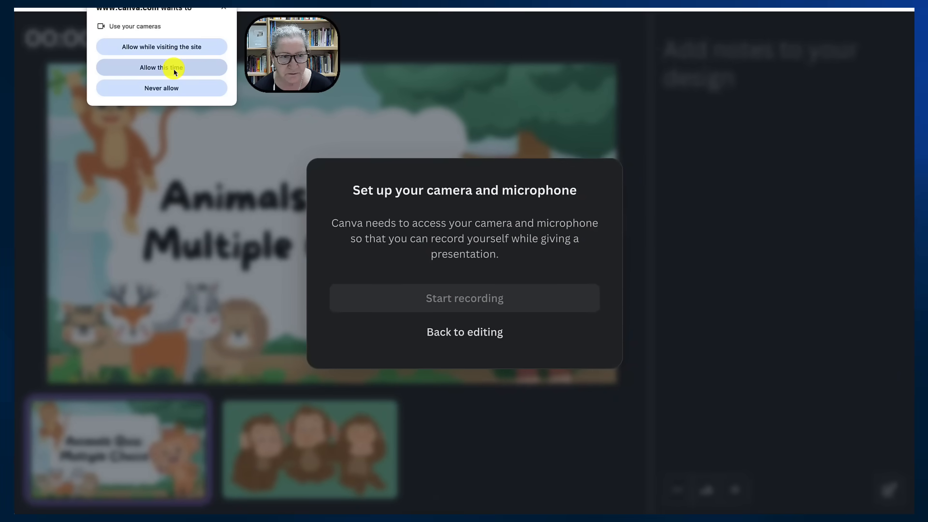
# - Allow camera and microphone access for this session and start recording the presentation
pyautogui.click(162, 67)
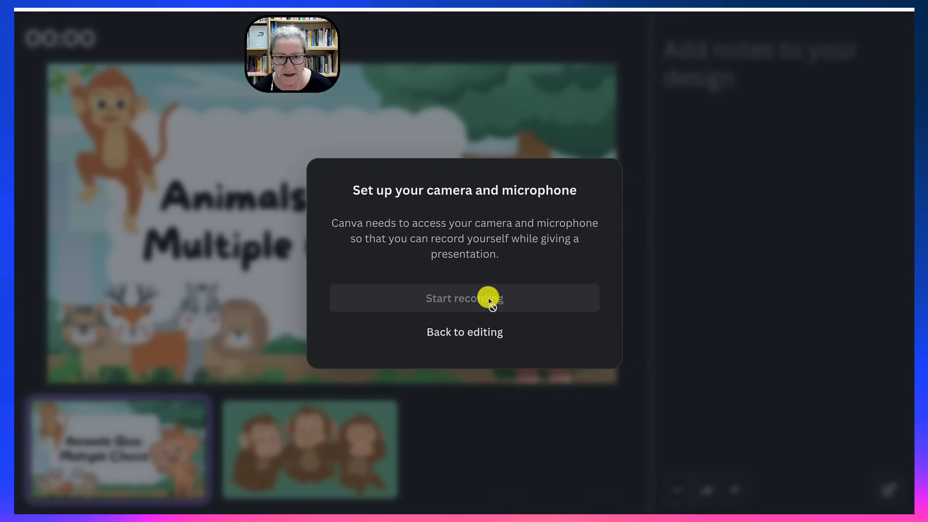
pyautogui.click(464, 298)
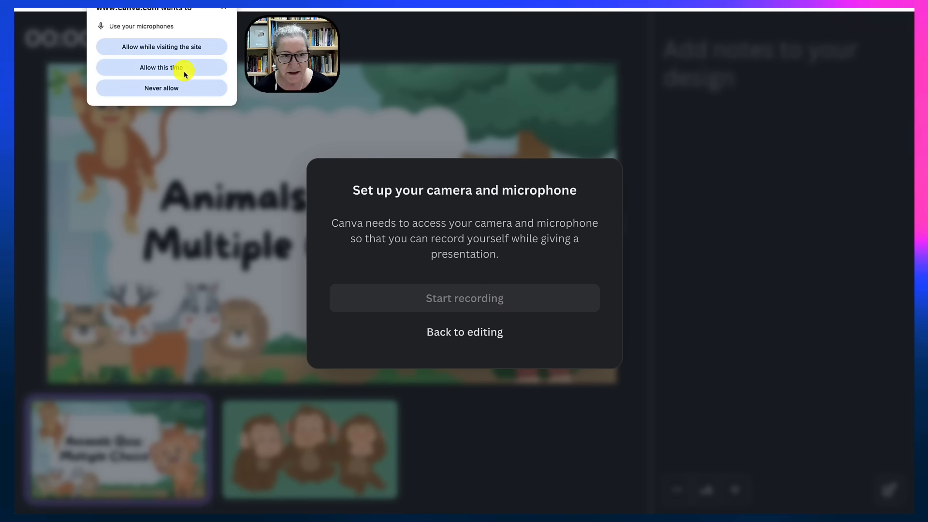
pyautogui.click(161, 67)
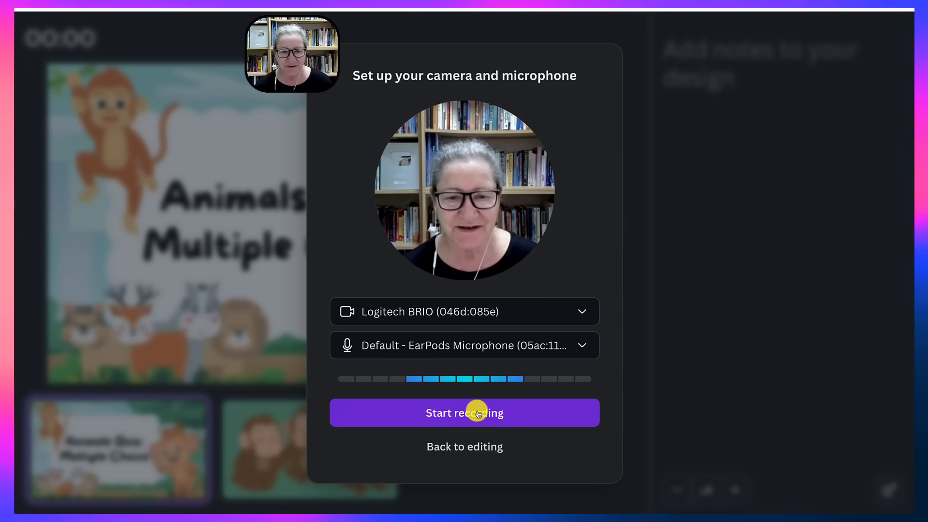
pyautogui.click(464, 412)
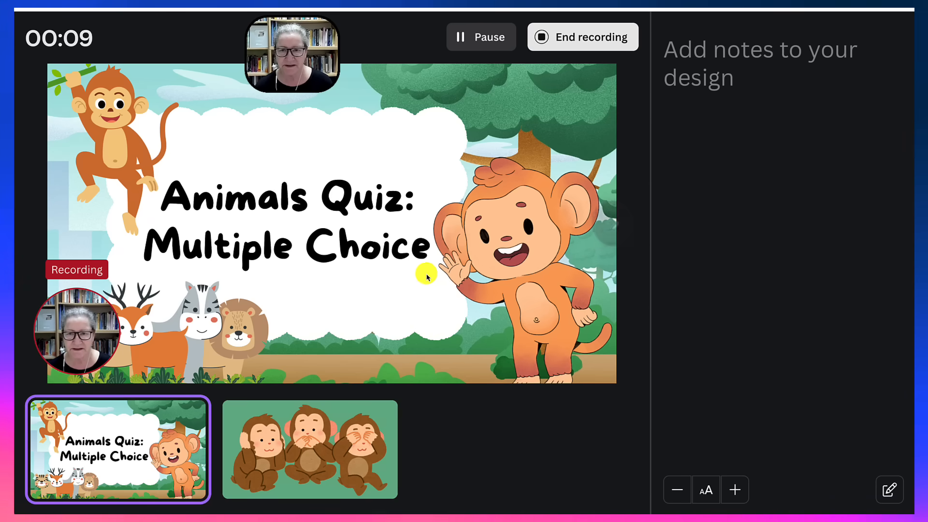
# - Advance to the three monkeys slide while recording, then end the recording
pyautogui.click(309, 450)
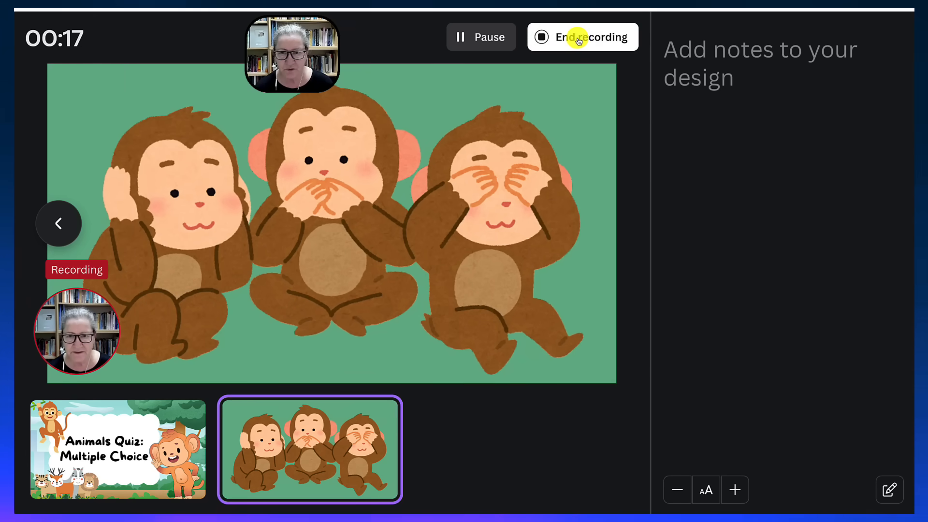
pyautogui.click(582, 36)
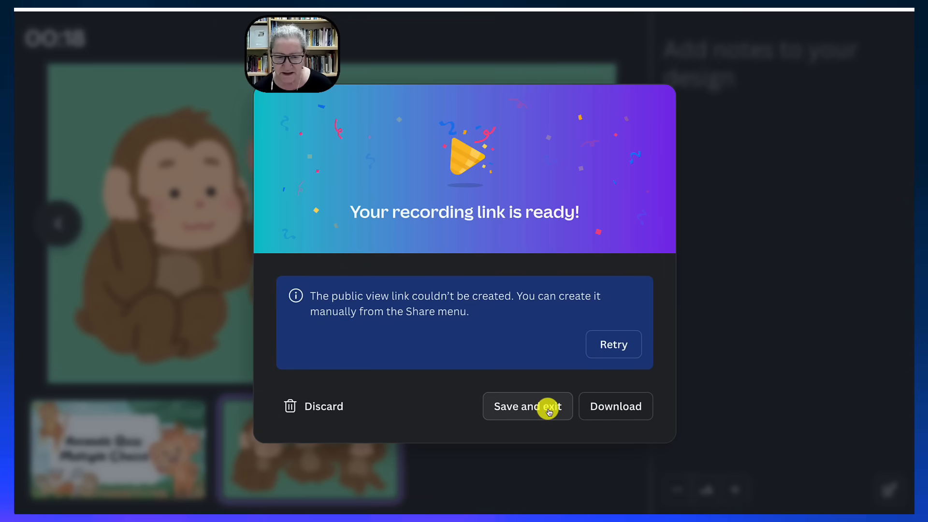
# - Save the recording and exit to the editor, then bring up the design's Share options
pyautogui.click(528, 406)
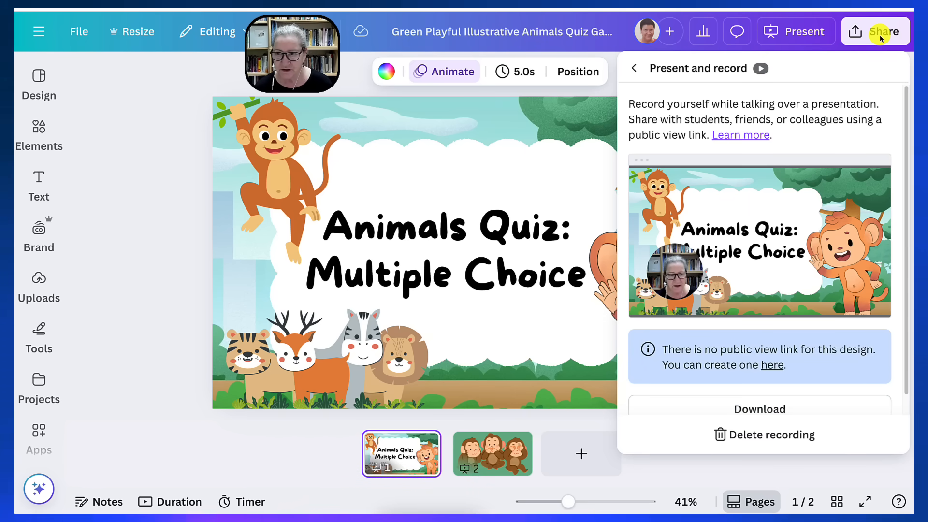
pyautogui.click(633, 67)
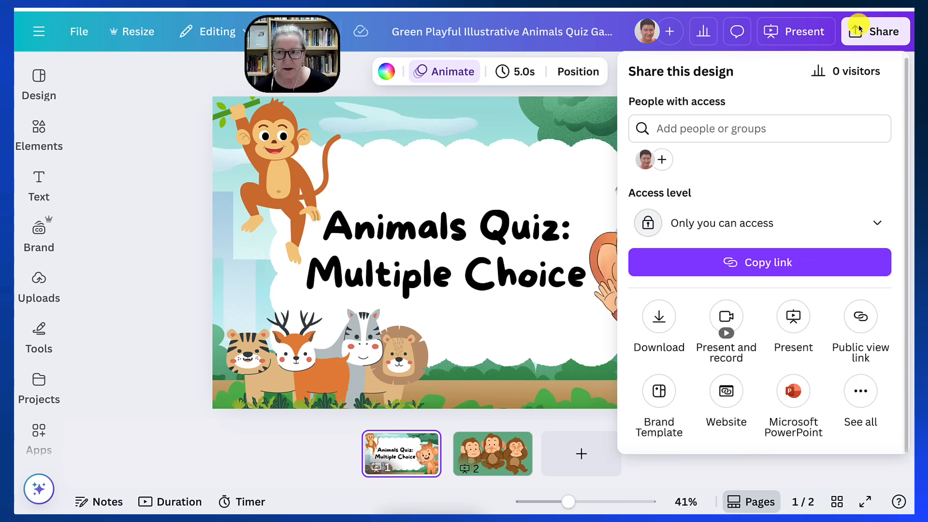